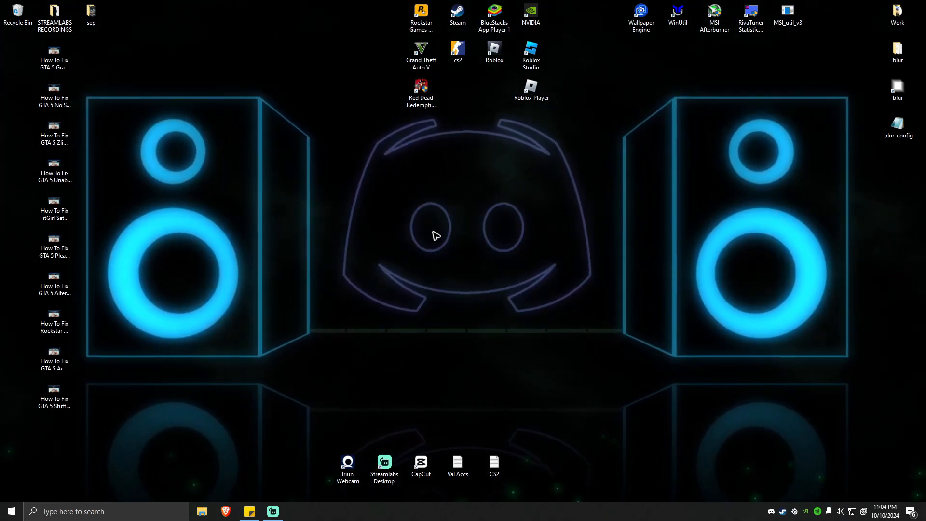
{"action": "mouse_move", "coordinate": [240, 414]}
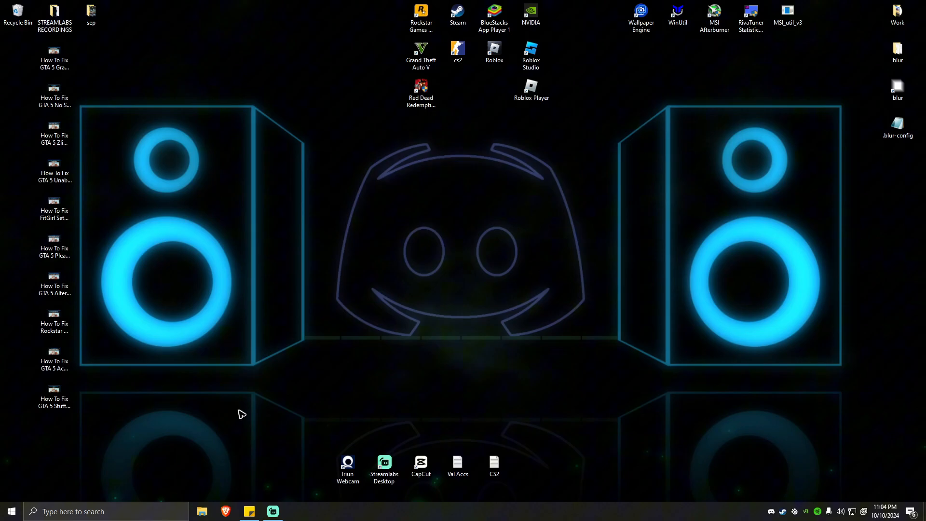
Browse from Program Files (x86) through Steam, steamapps and common into the Grand Theft Auto V folder.
{"action": "left_click", "coordinate": [202, 511]}
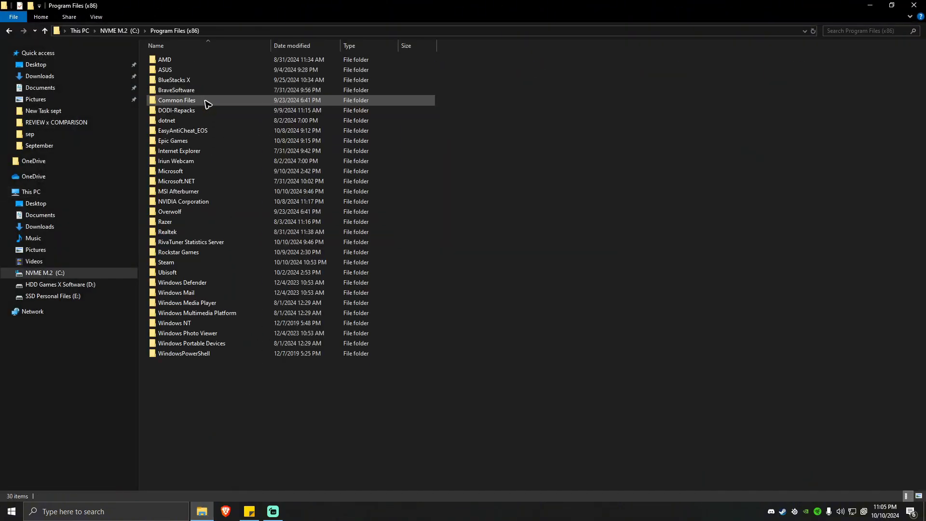
{"action": "double_click", "coordinate": [166, 262]}
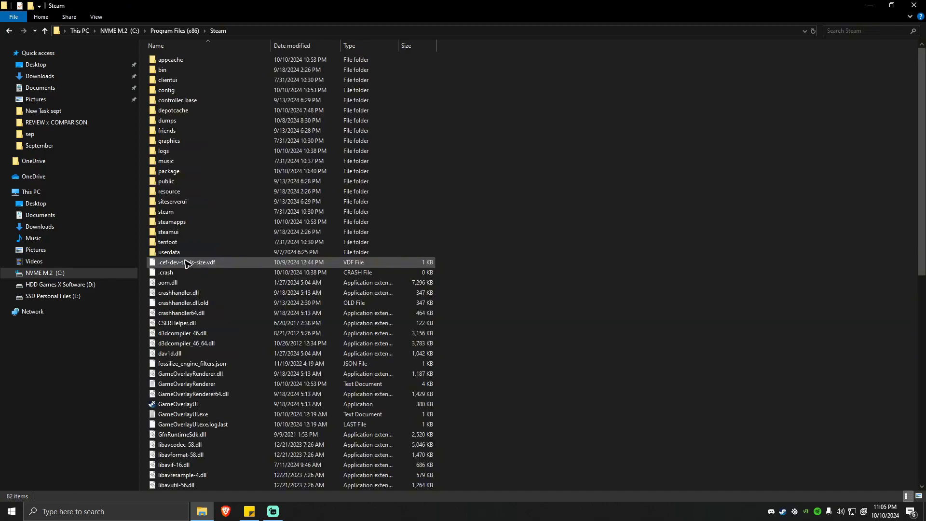
{"action": "double_click", "coordinate": [172, 221]}
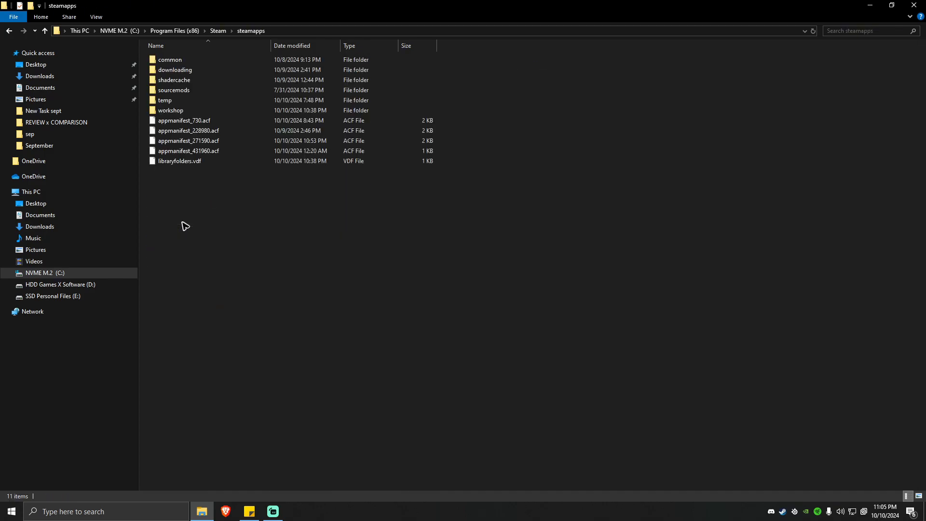
{"action": "double_click", "coordinate": [169, 60]}
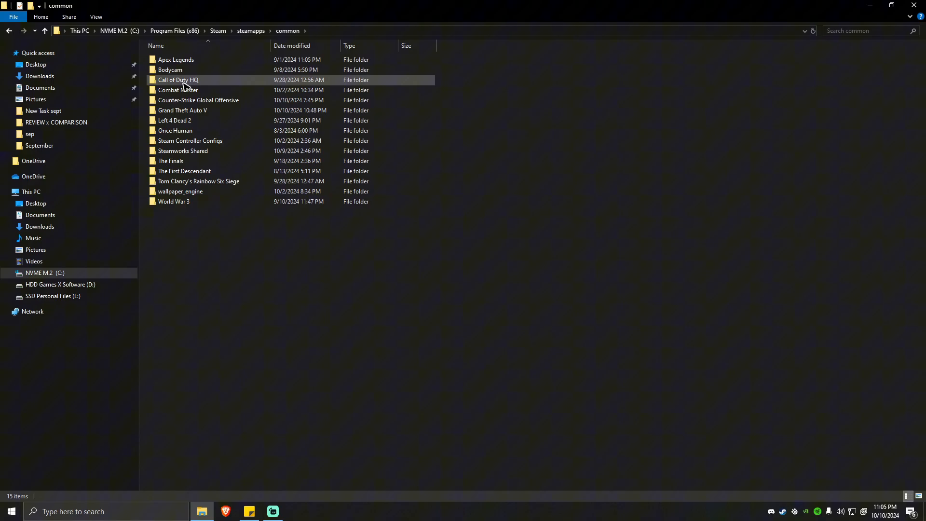
{"action": "double_click", "coordinate": [181, 110]}
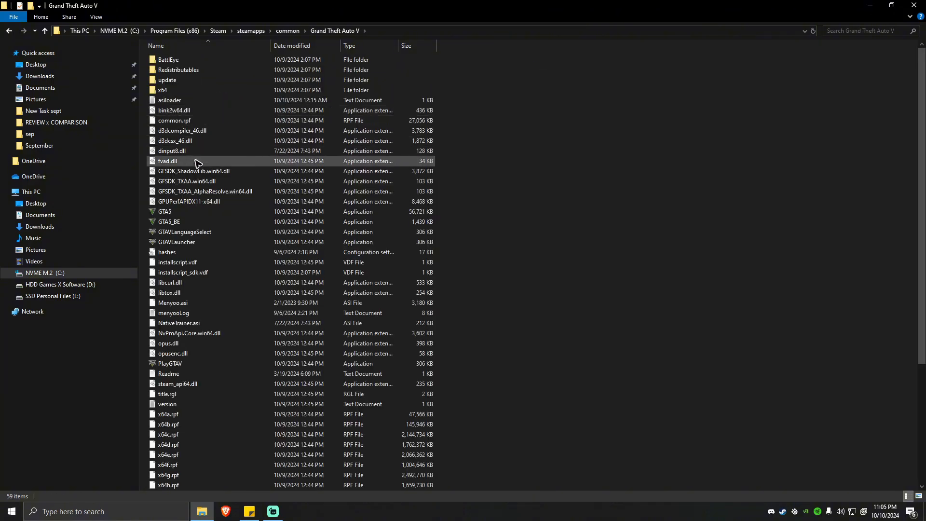
{"action": "mouse_move", "coordinate": [197, 163]}
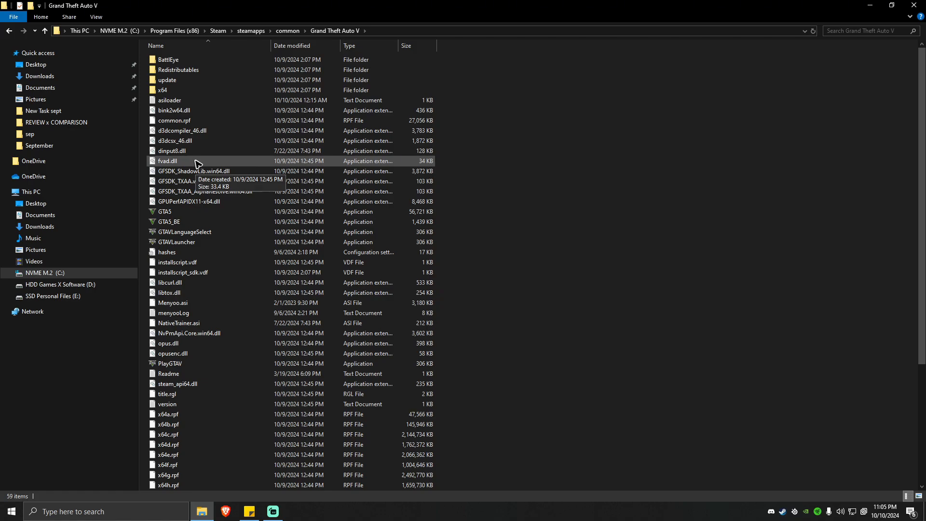
{"action": "left_click", "coordinate": [165, 211]}
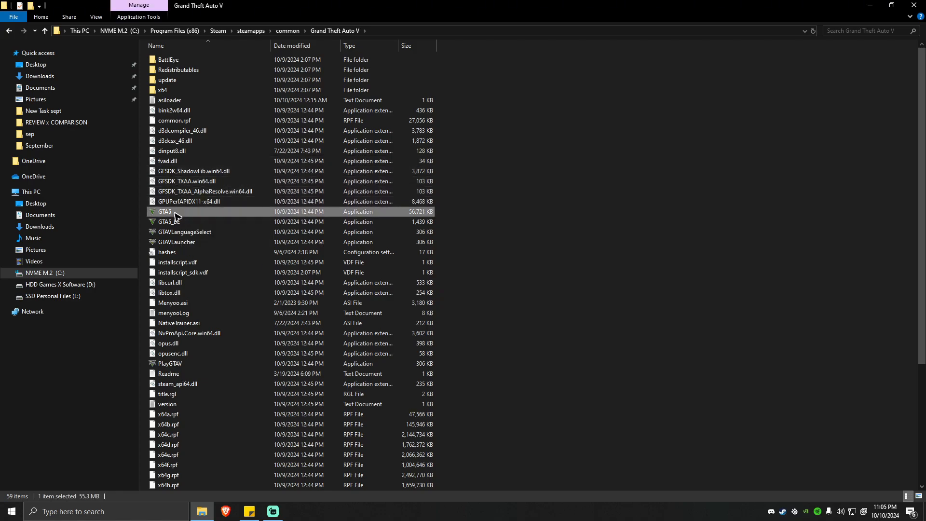
{"action": "mouse_move", "coordinate": [417, 219]}
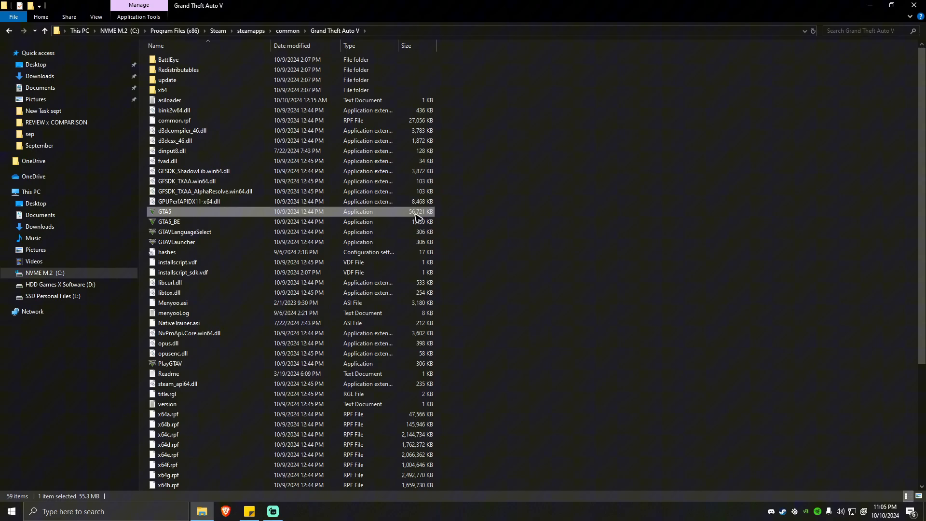
{"action": "mouse_move", "coordinate": [219, 221]}
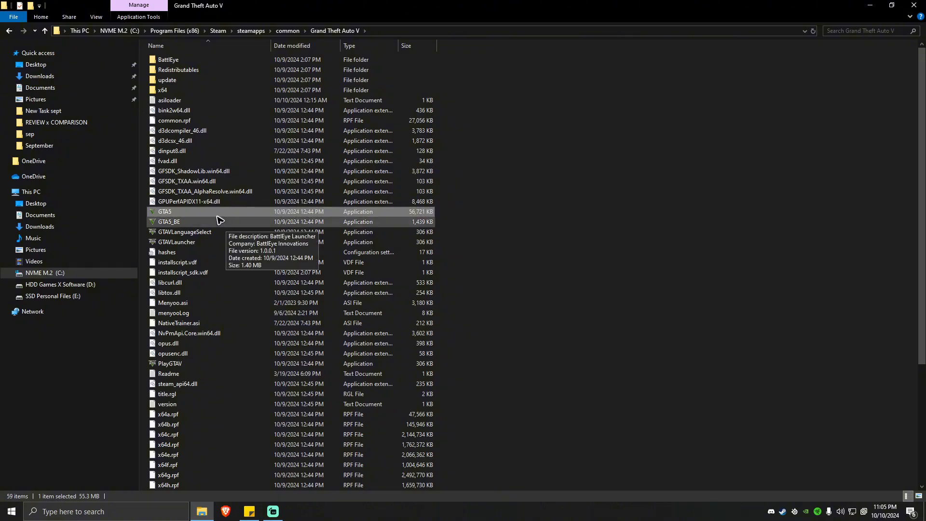
{"action": "right_click", "coordinate": [163, 211]}
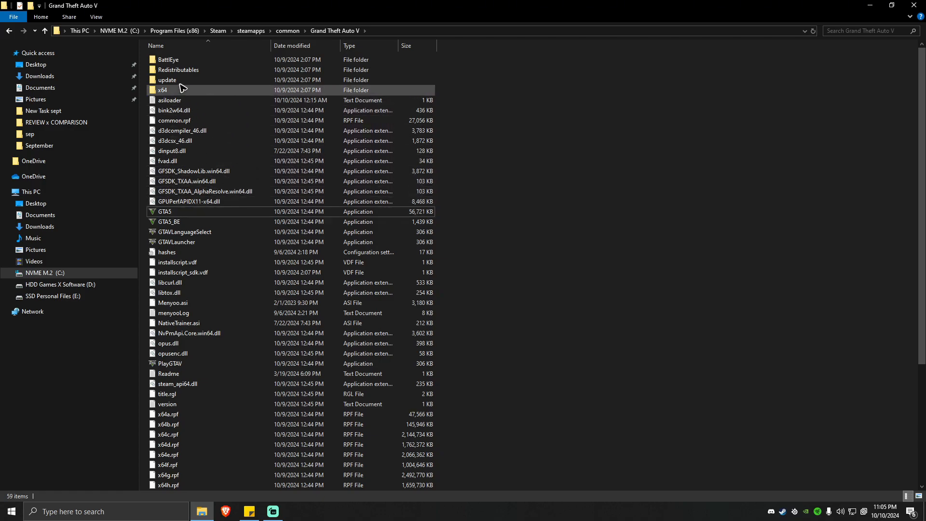
Enter the update folder and select update.rpf through update2.rpf.
{"action": "double_click", "coordinate": [168, 80]}
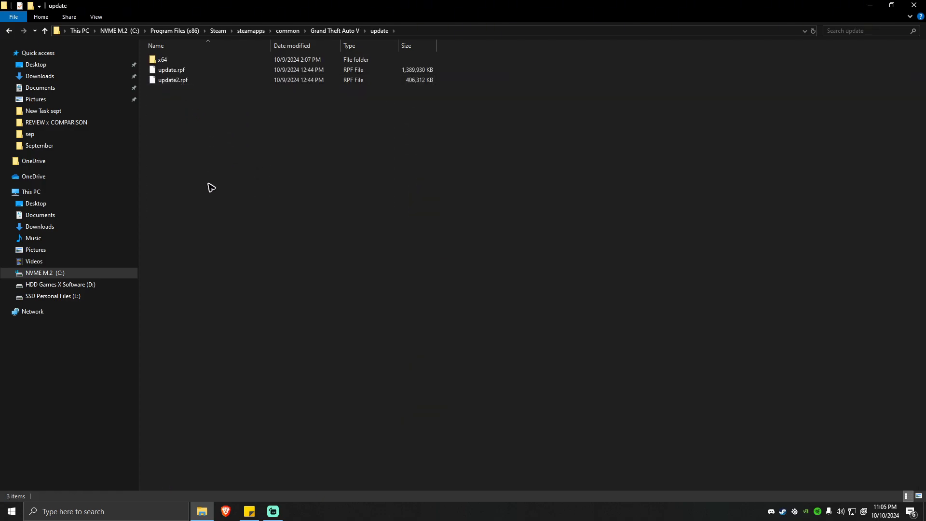
{"action": "mouse_move", "coordinate": [205, 161]}
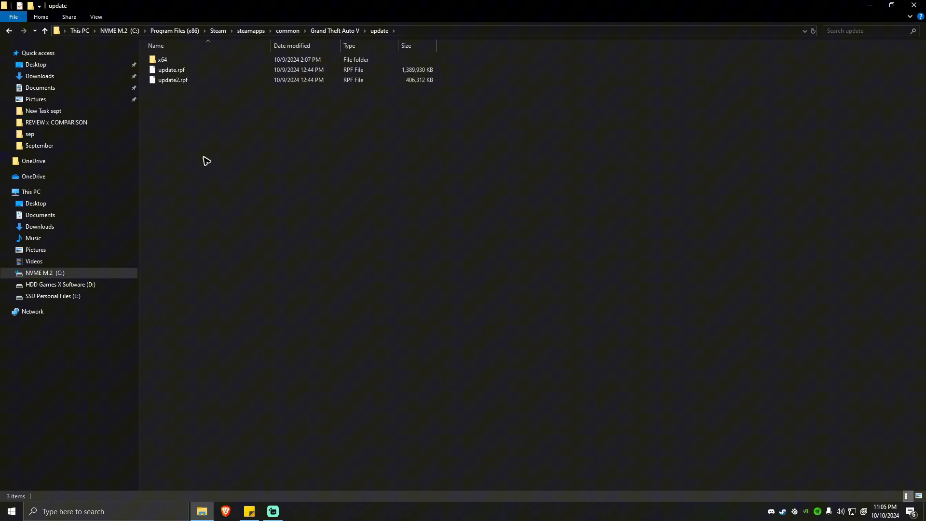
{"action": "left_click", "coordinate": [173, 80]}
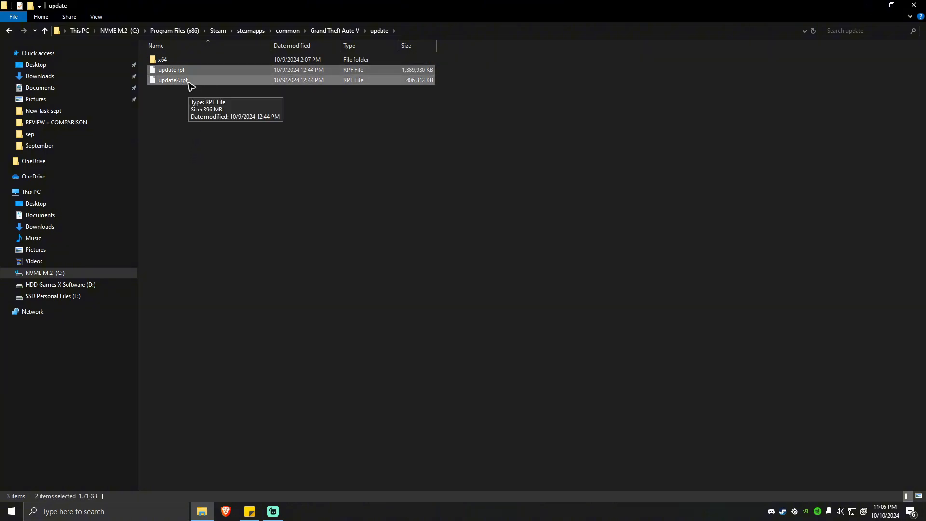
{"action": "left_click", "coordinate": [204, 136]}
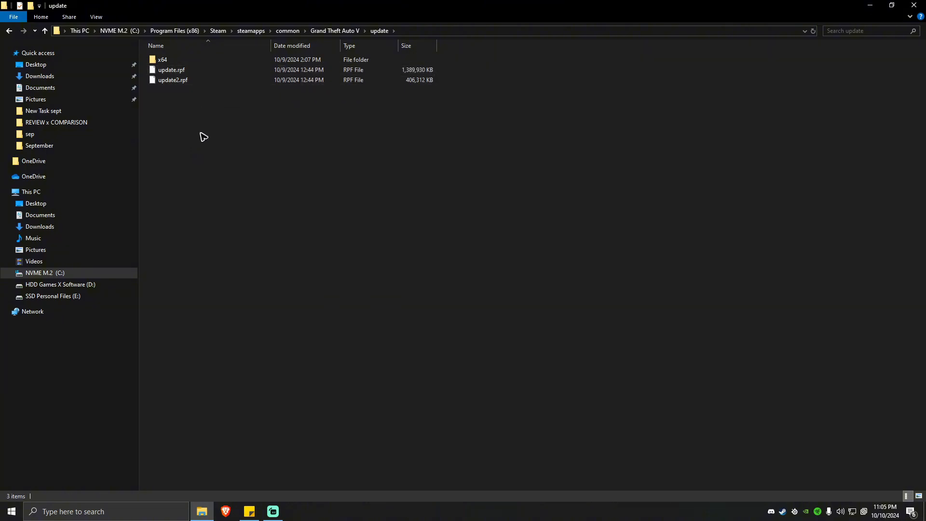
{"action": "mouse_move", "coordinate": [205, 141]}
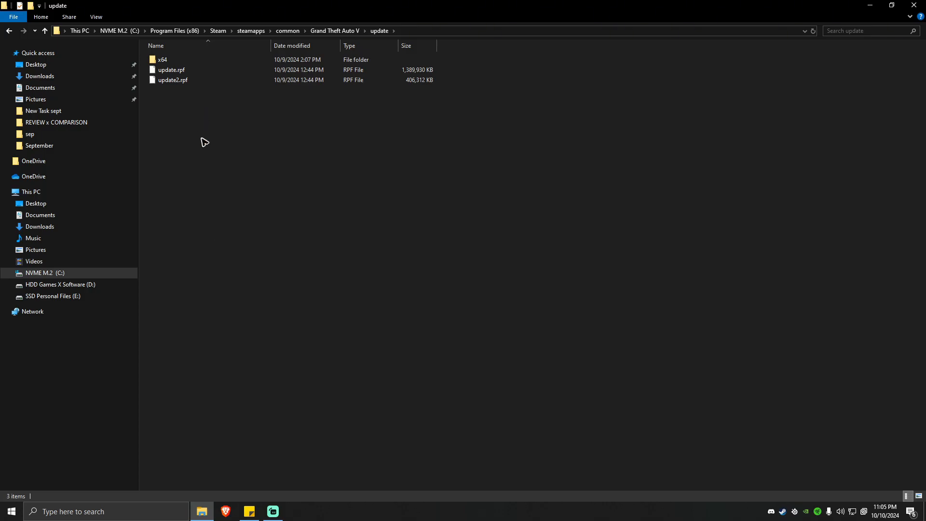
{"action": "mouse_move", "coordinate": [229, 191]}
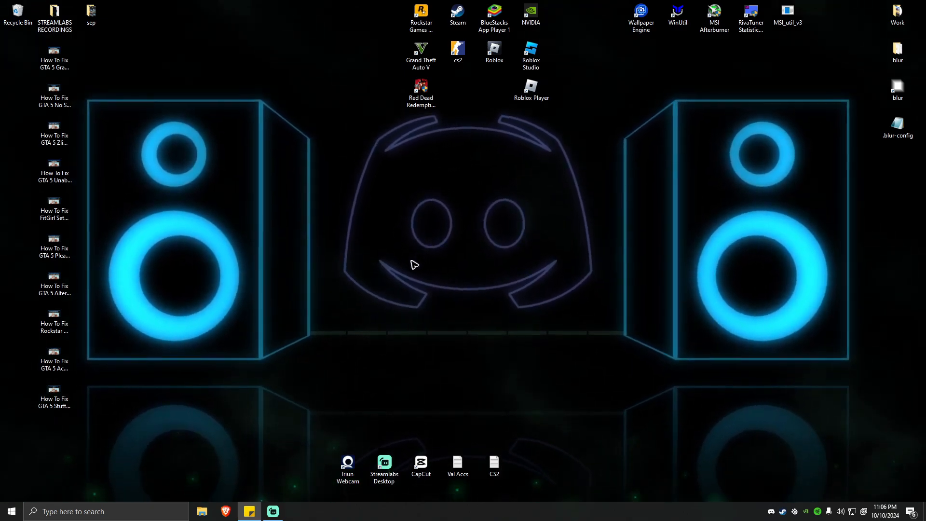
{"action": "mouse_move", "coordinate": [443, 313]}
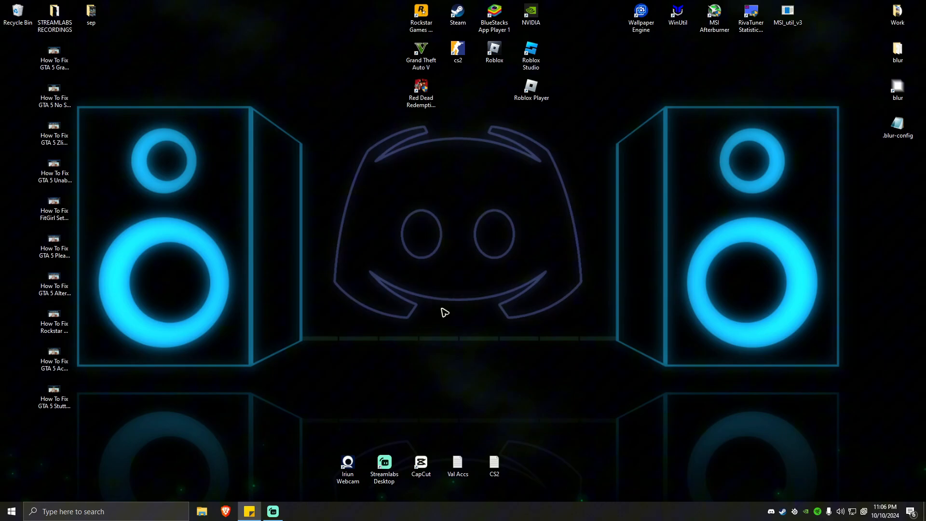
{"action": "mouse_move", "coordinate": [489, 235]}
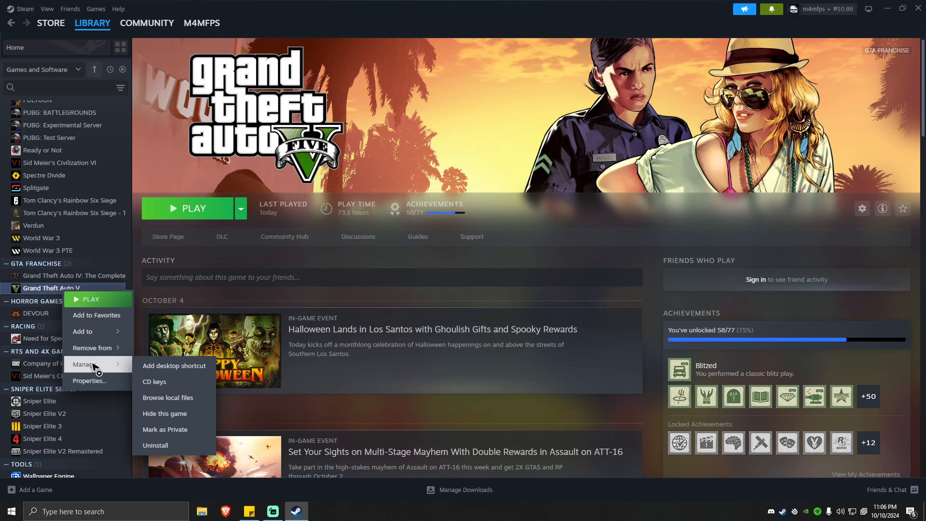
Verify integrity of Grand Theft Auto V's game files from its Installed Files properties.
{"action": "left_click", "coordinate": [88, 380]}
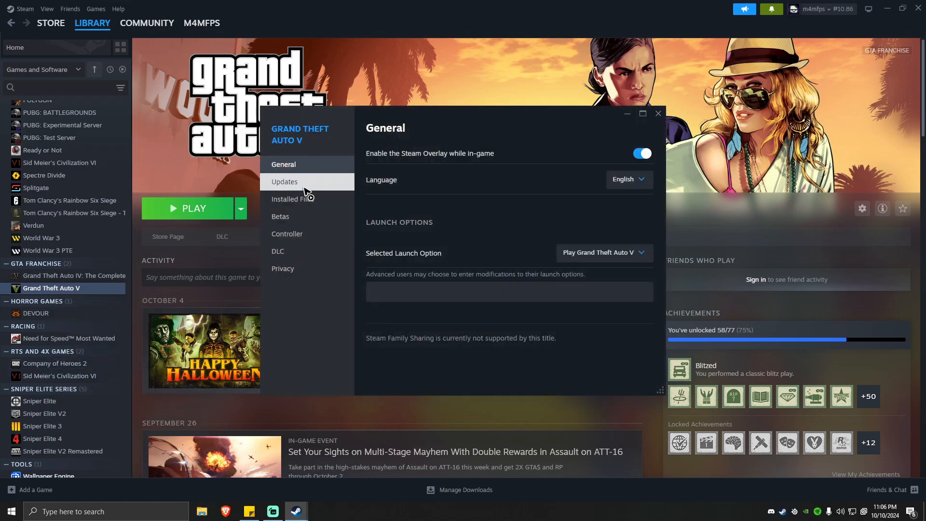
{"action": "left_click", "coordinate": [293, 198]}
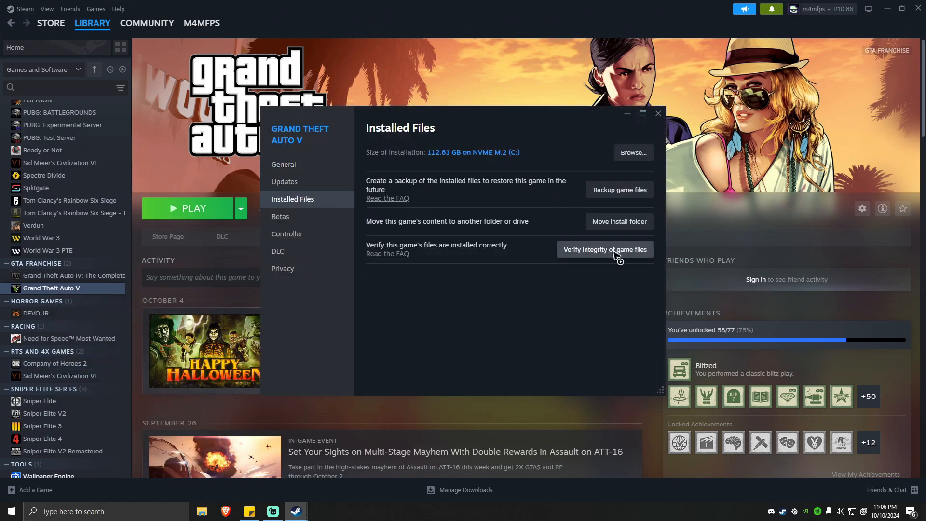
{"action": "mouse_move", "coordinate": [621, 259]}
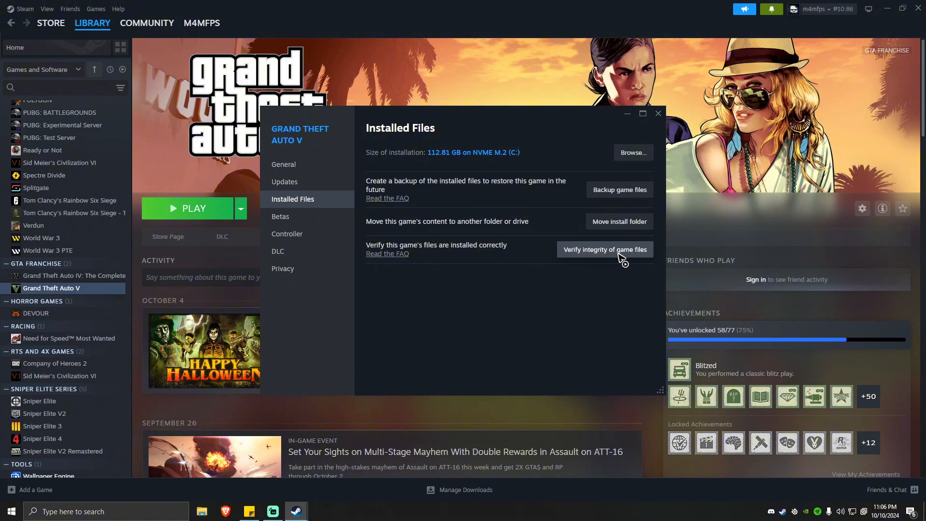
{"action": "left_click", "coordinate": [657, 113]}
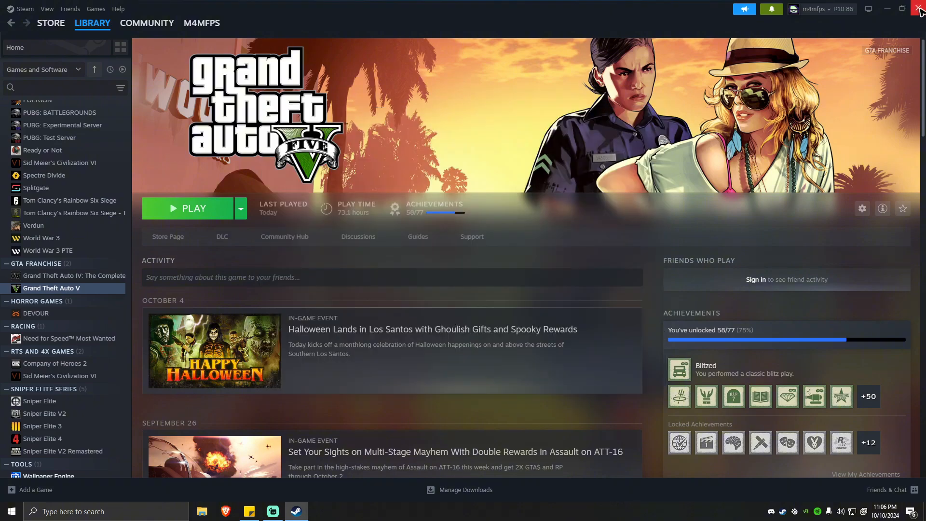
{"action": "mouse_move", "coordinate": [396, 268]}
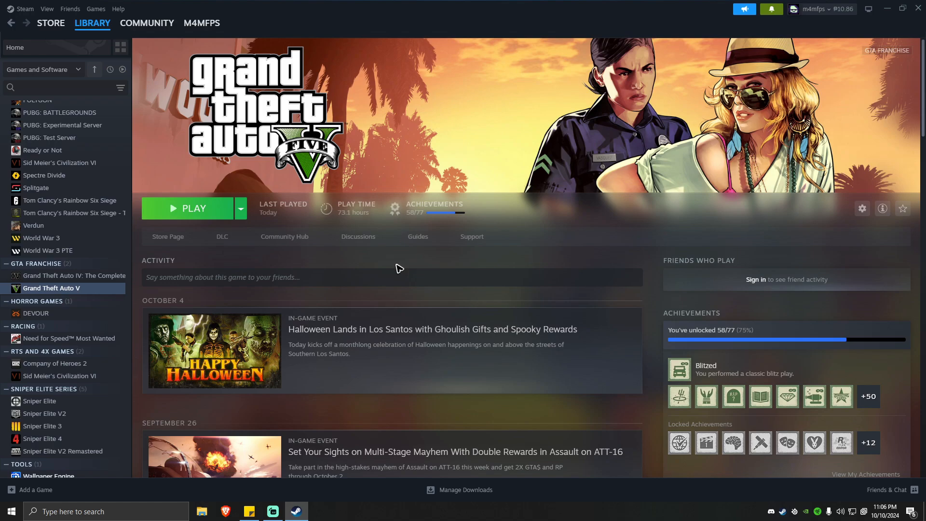